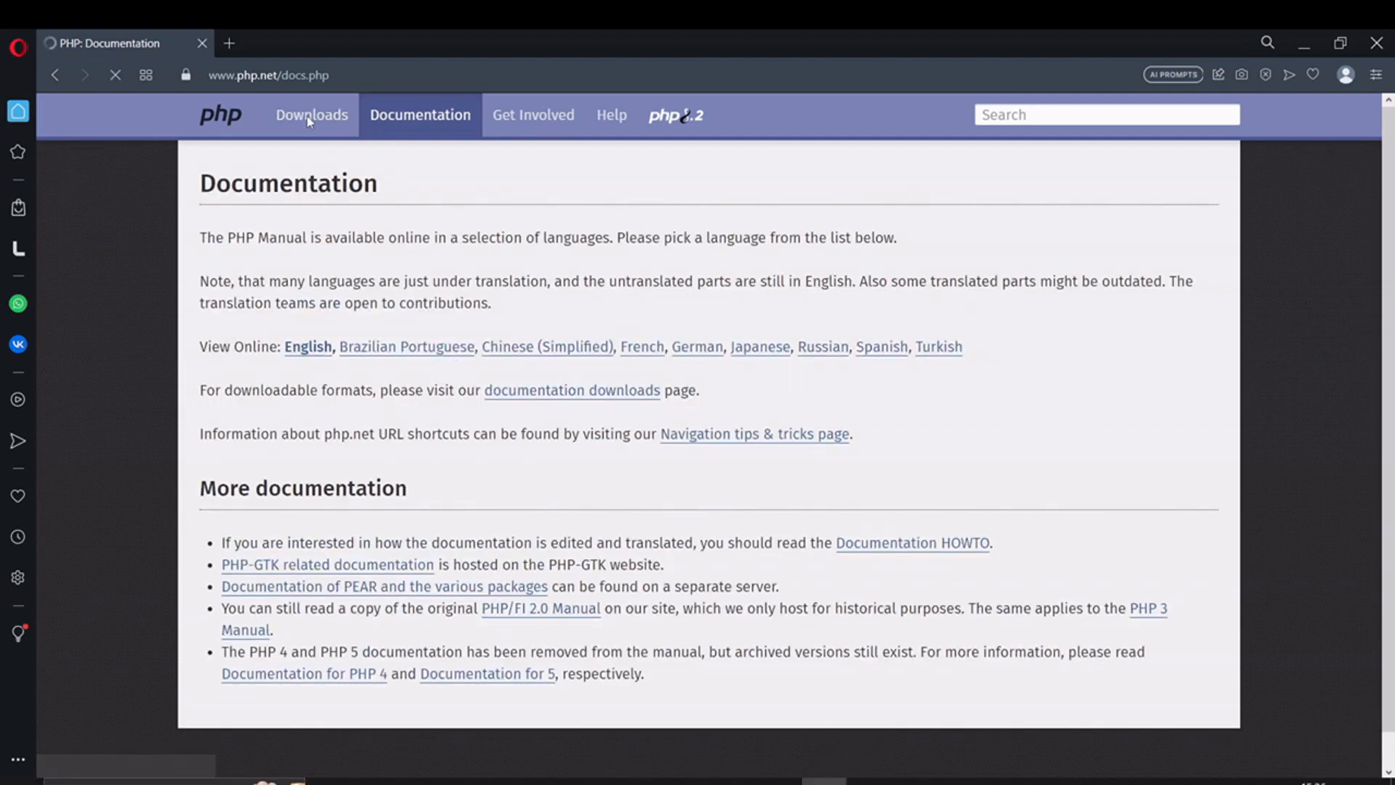
# Step: Open php.net Downloads and scroll through the release packages to the GPG keys
pyautogui.click(311, 114)
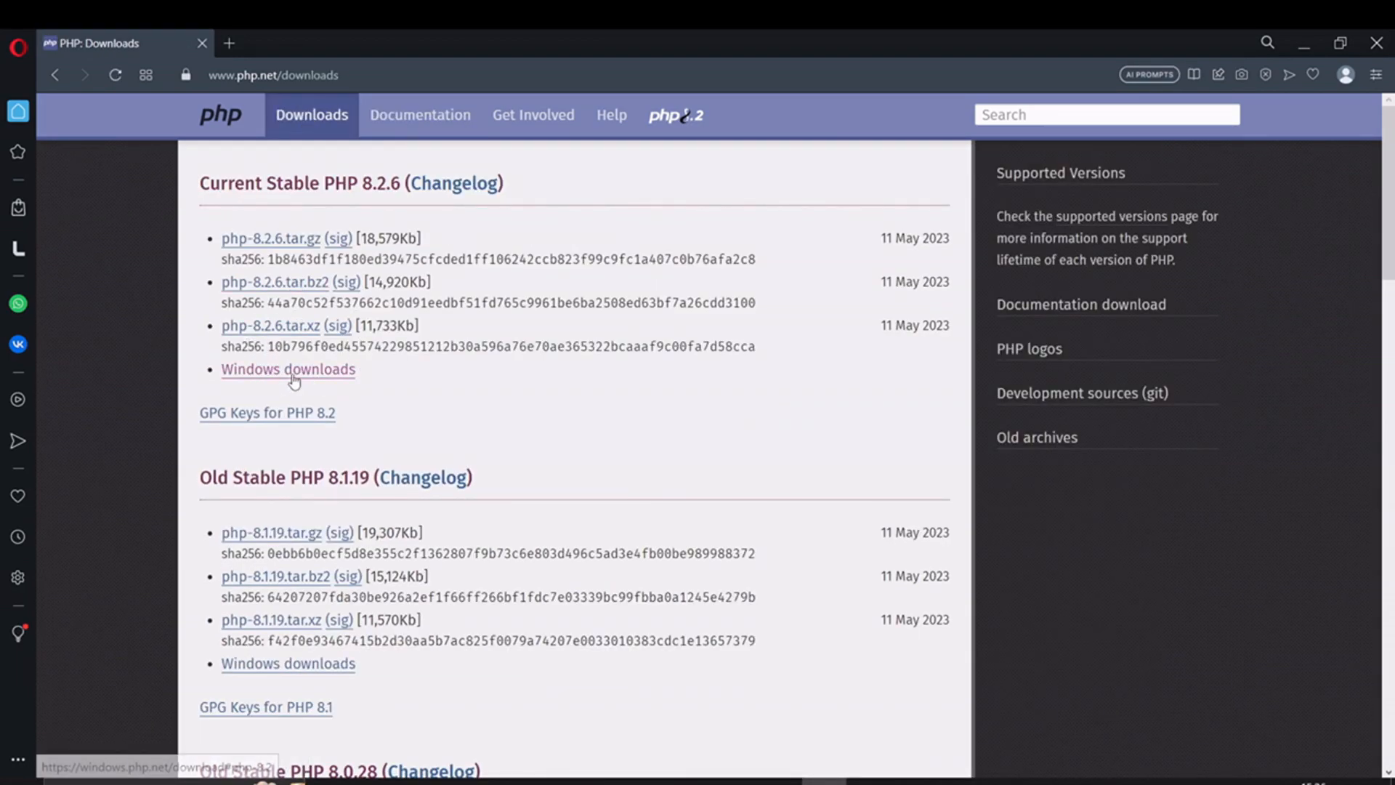
pyautogui.scroll(-3)
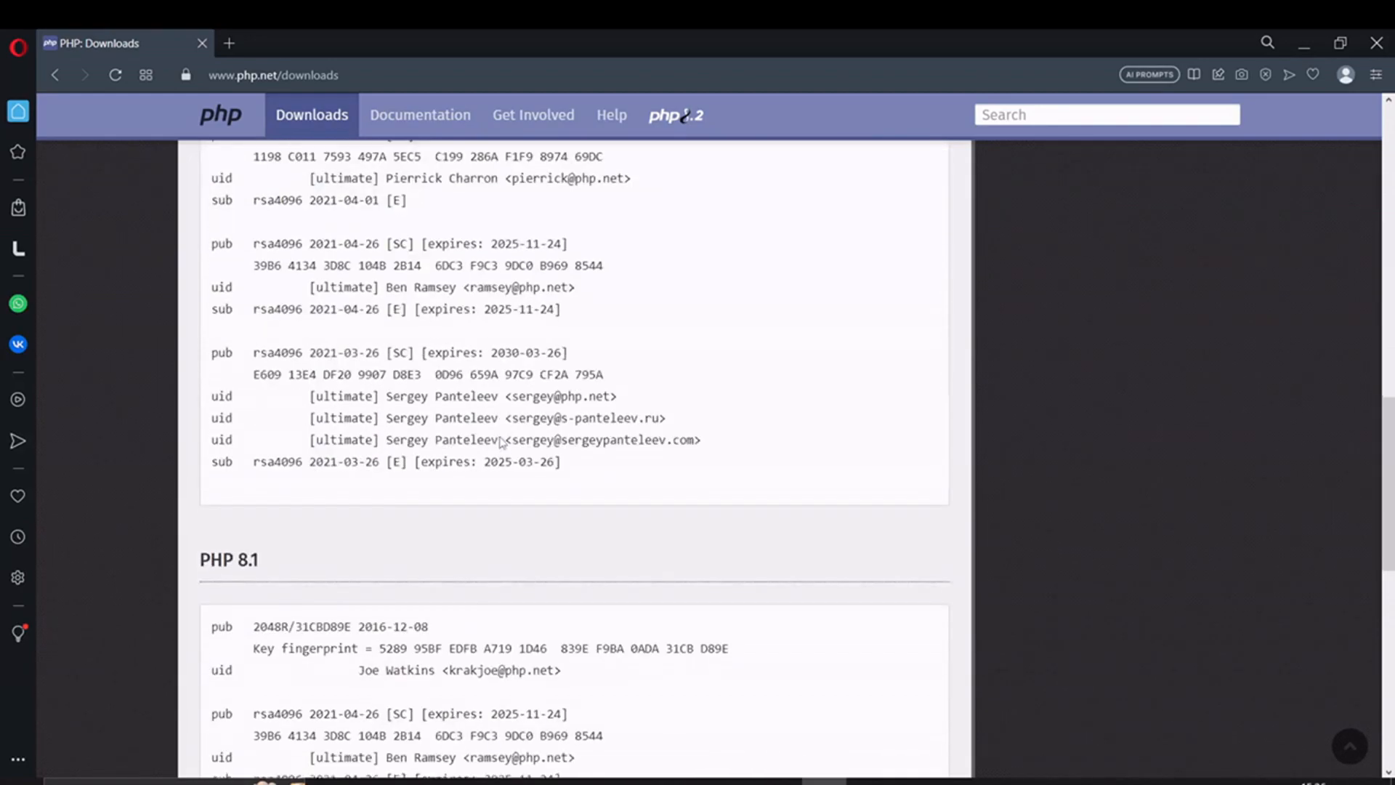
# Step: Go to the Documentation page to view the PHP Manual's online language links
pyautogui.click(419, 114)
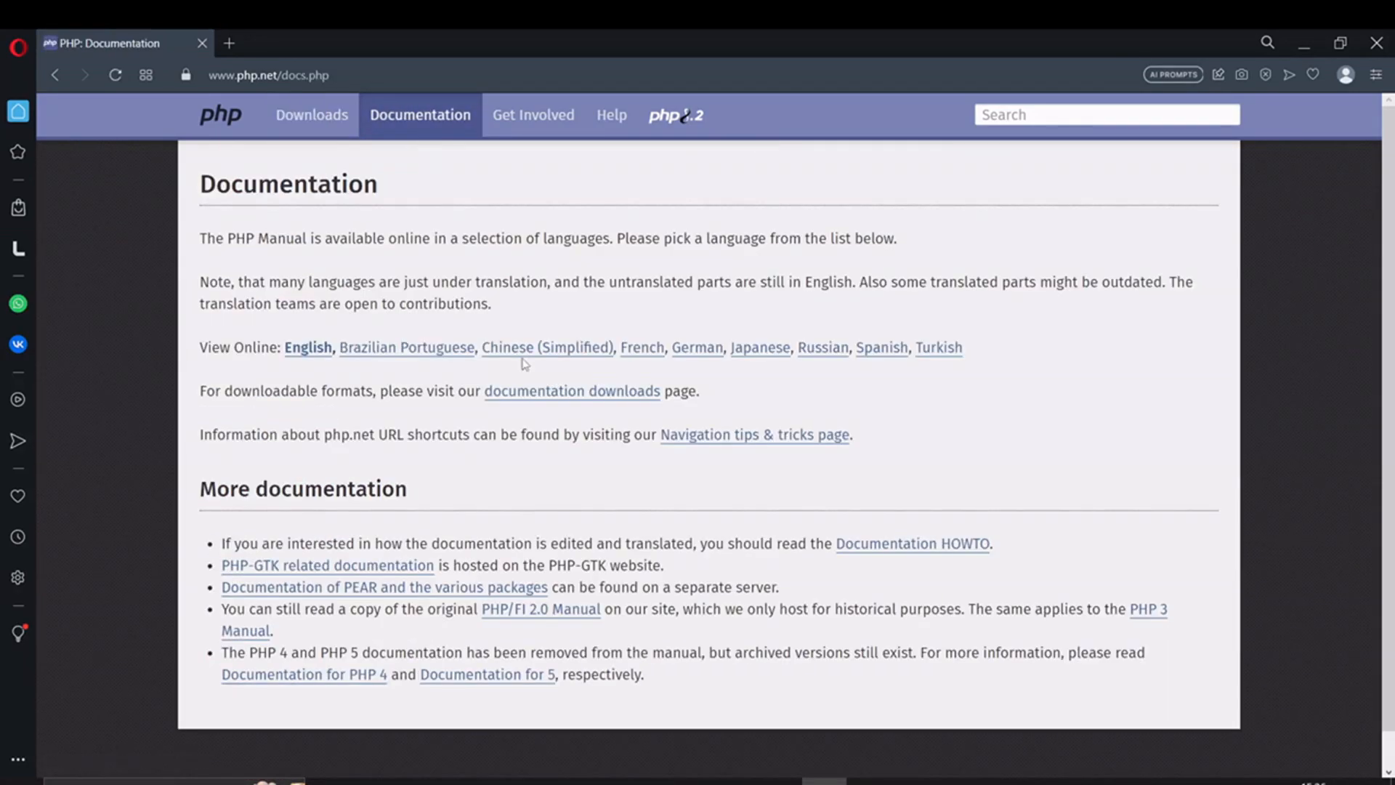
pyautogui.moveTo(307, 348)
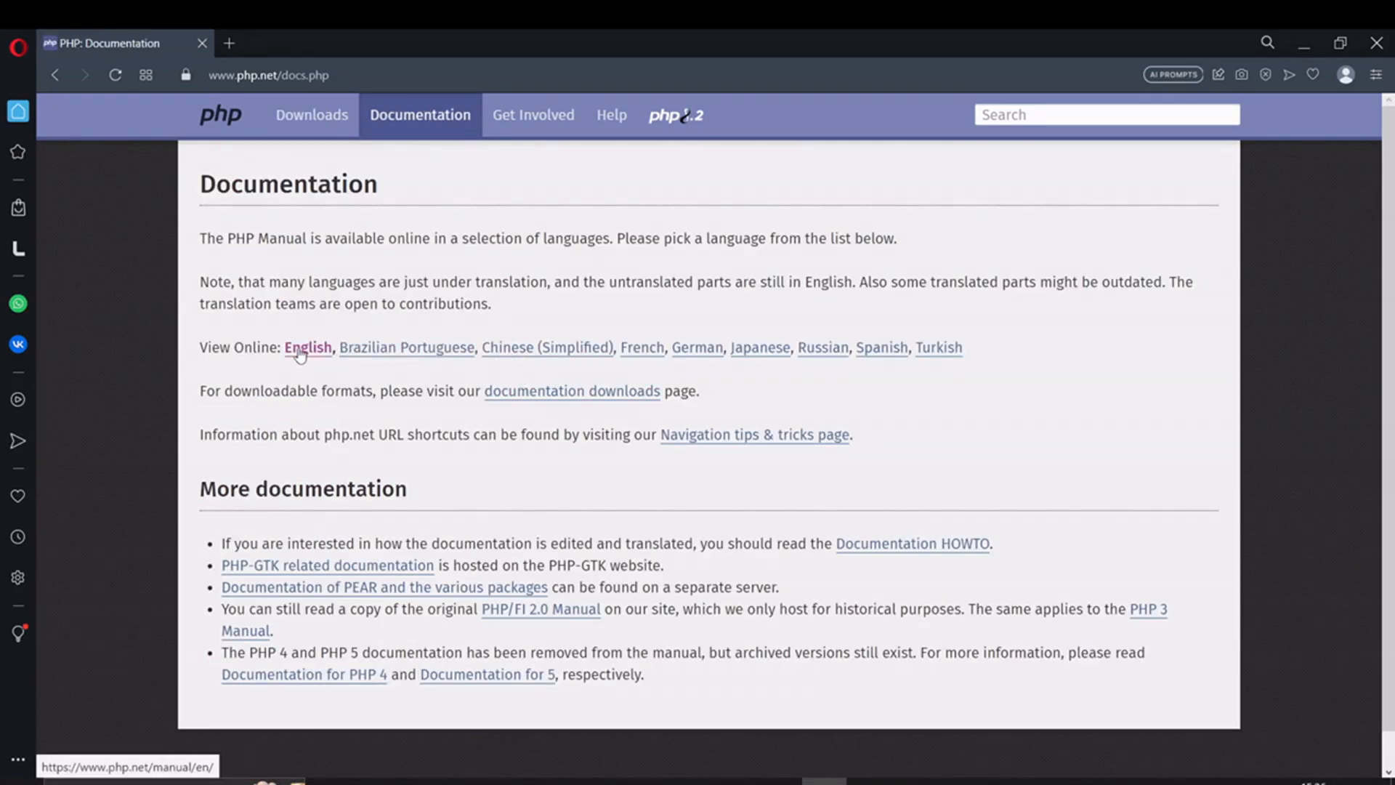